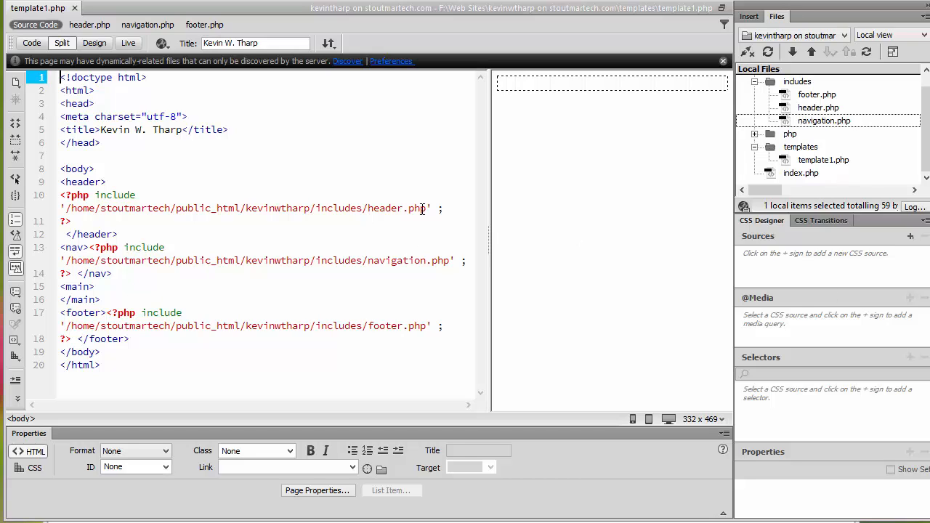
Add a new folder named css to the site root in the Files panel.
{"action": "left_click", "coordinate": [824, 159]}
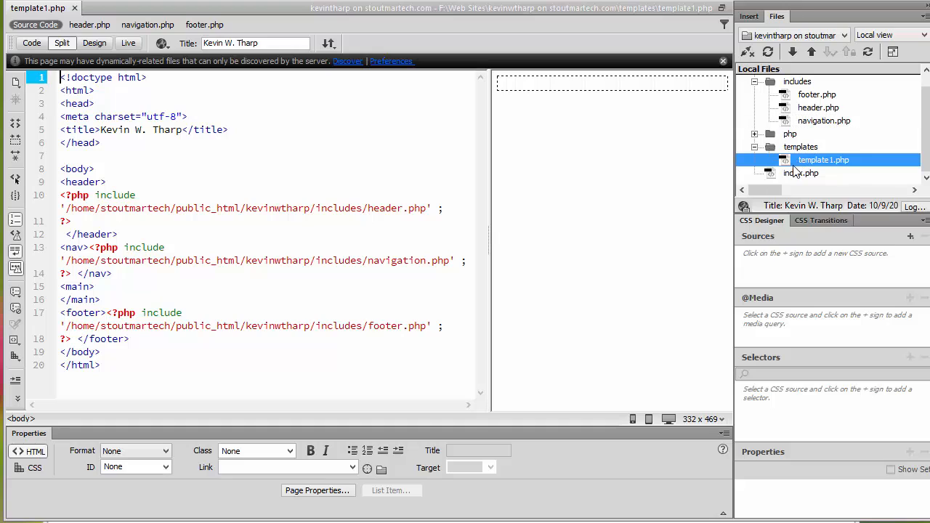
{"action": "left_click", "coordinate": [824, 160]}
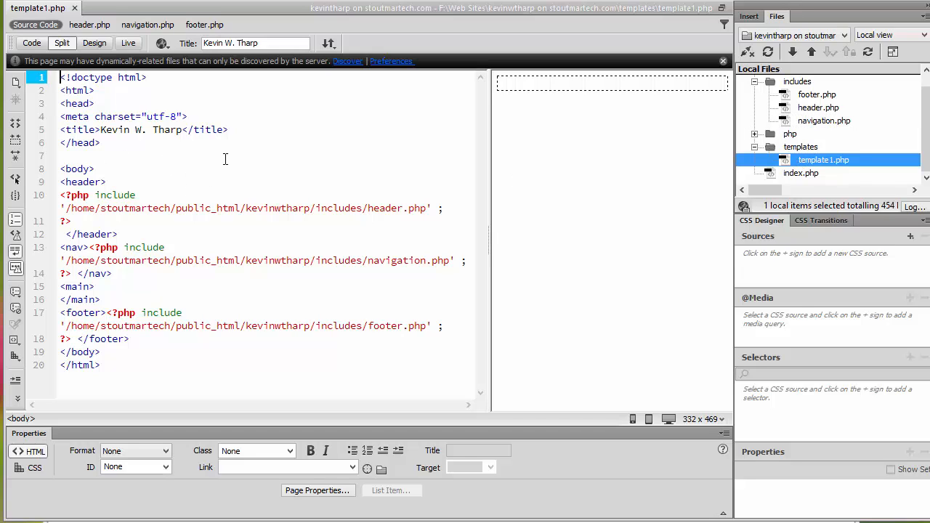
{"action": "mouse_move", "coordinate": [255, 148]}
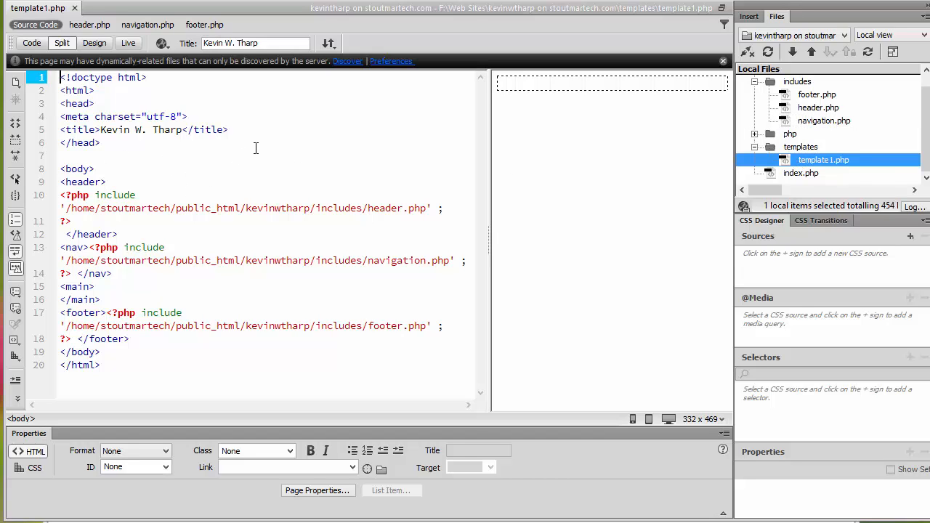
{"action": "mouse_move", "coordinate": [315, 137]}
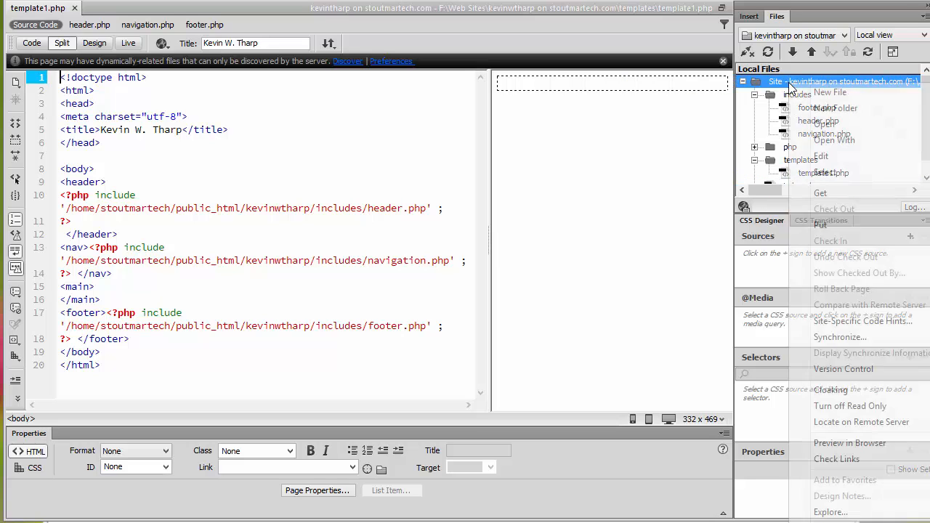
{"action": "left_click", "coordinate": [829, 93]}
{"action": "type", "text": "css"}
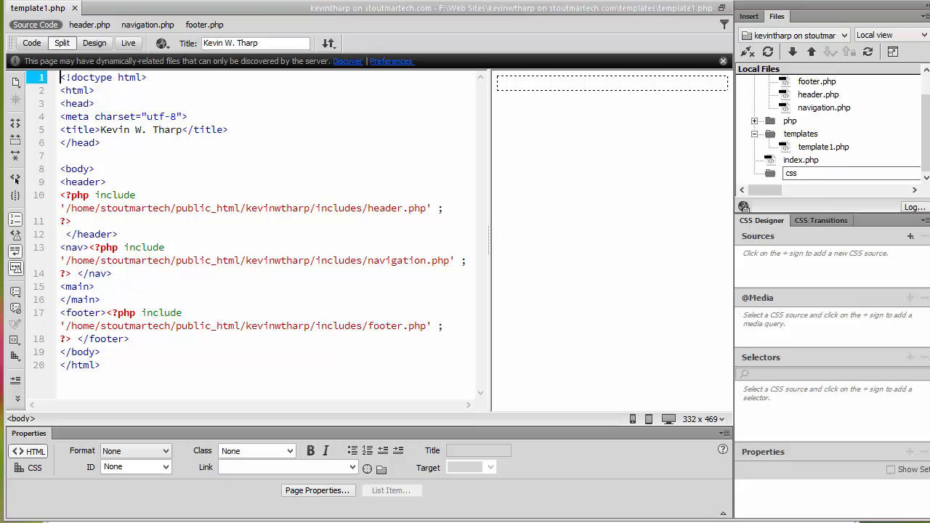
{"action": "left_click", "coordinate": [791, 173]}
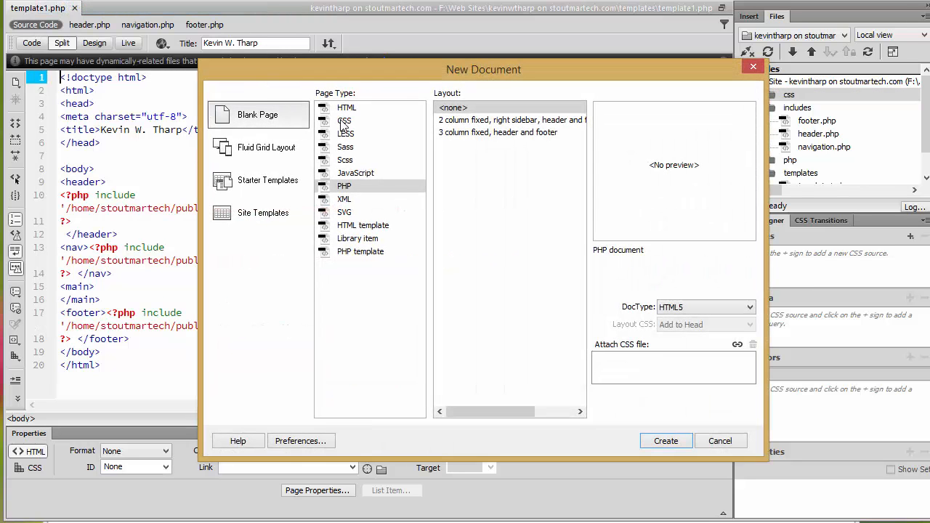
Choose CSS as the page type for a new blank document.
{"action": "left_click", "coordinate": [665, 440]}
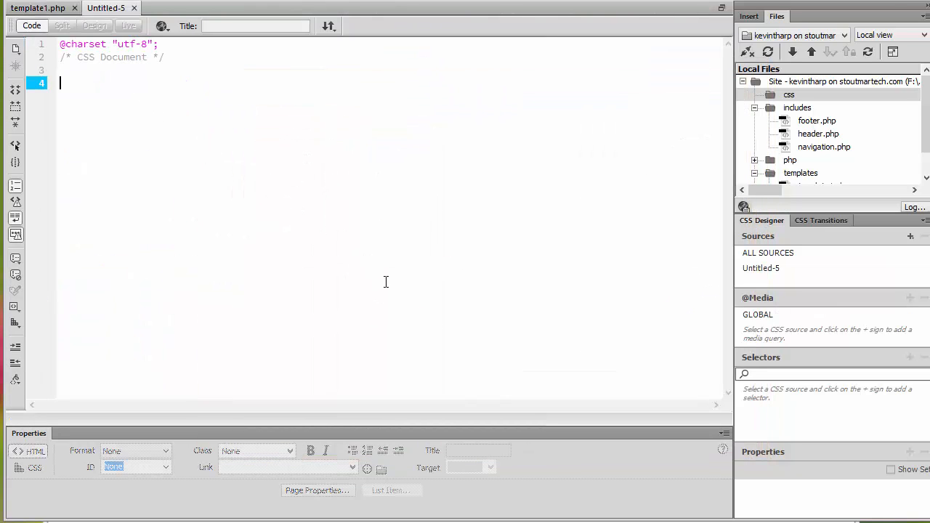
{"action": "mouse_move", "coordinate": [427, 289]}
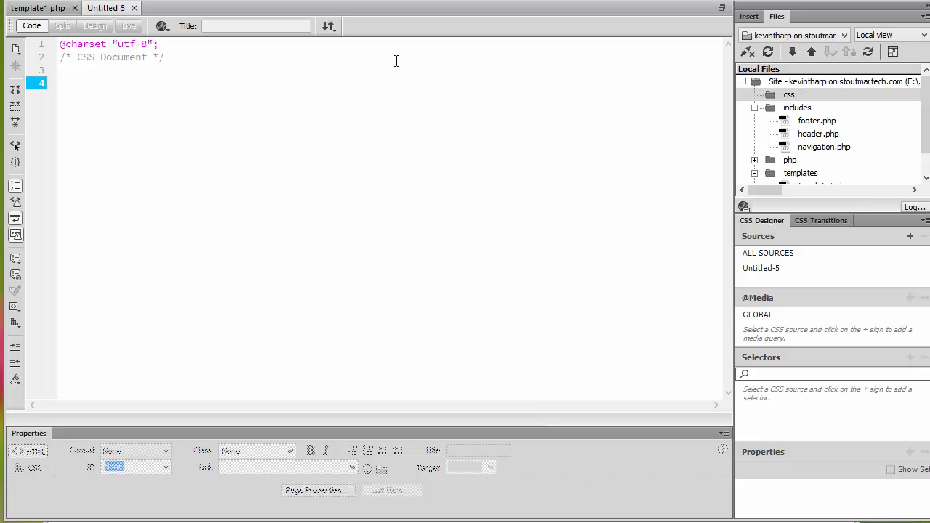
Save Untitled-5 into the css folder under the file name base.css.
{"action": "left_click", "coordinate": [22, 7]}
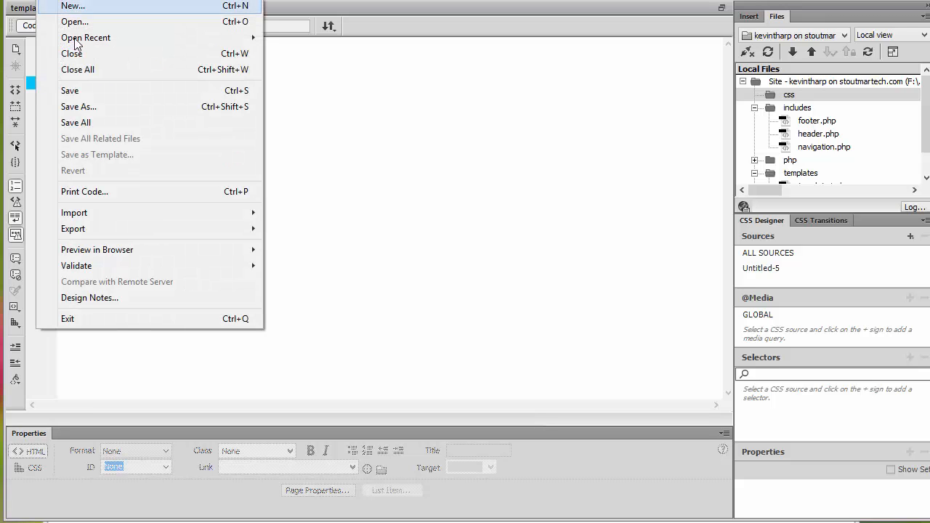
{"action": "left_click", "coordinate": [78, 107]}
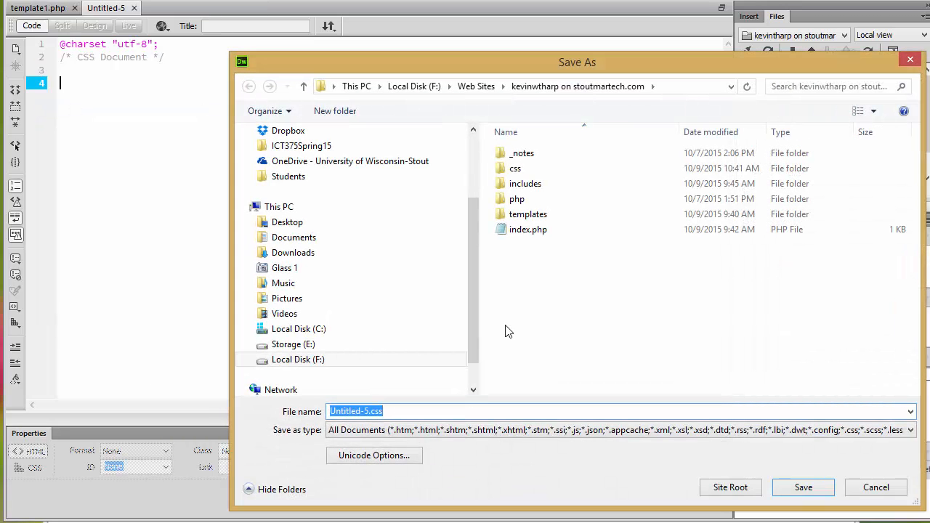
{"action": "left_click", "coordinate": [515, 168]}
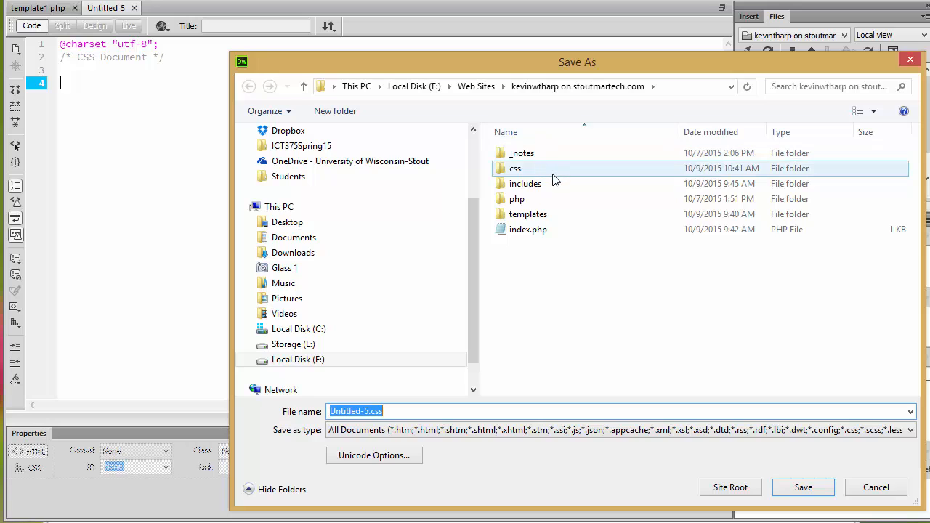
{"action": "double_click", "coordinate": [515, 168]}
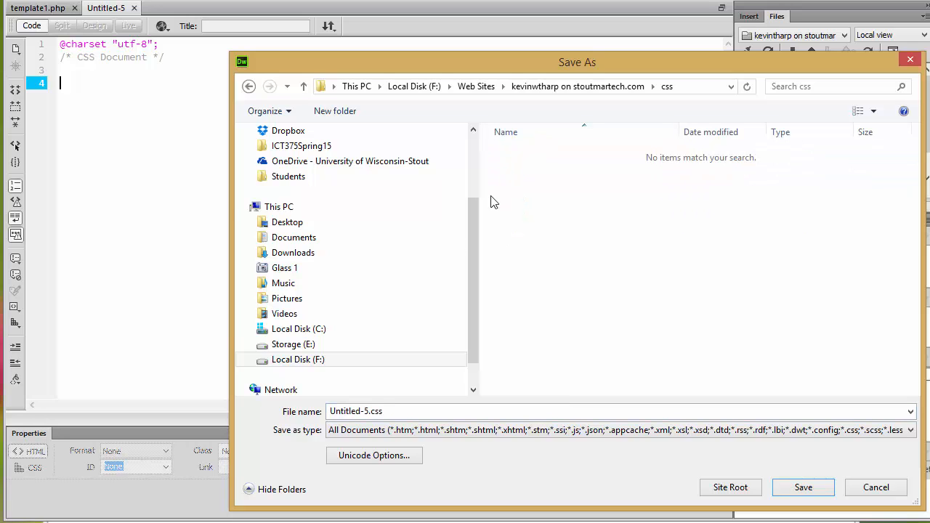
{"action": "left_click", "coordinate": [369, 410]}
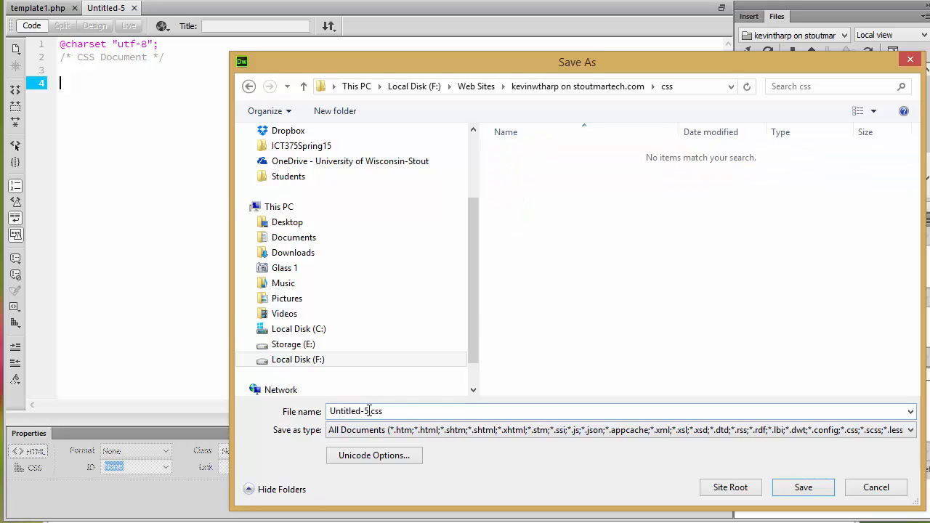
{"action": "double_click", "coordinate": [356, 411]}
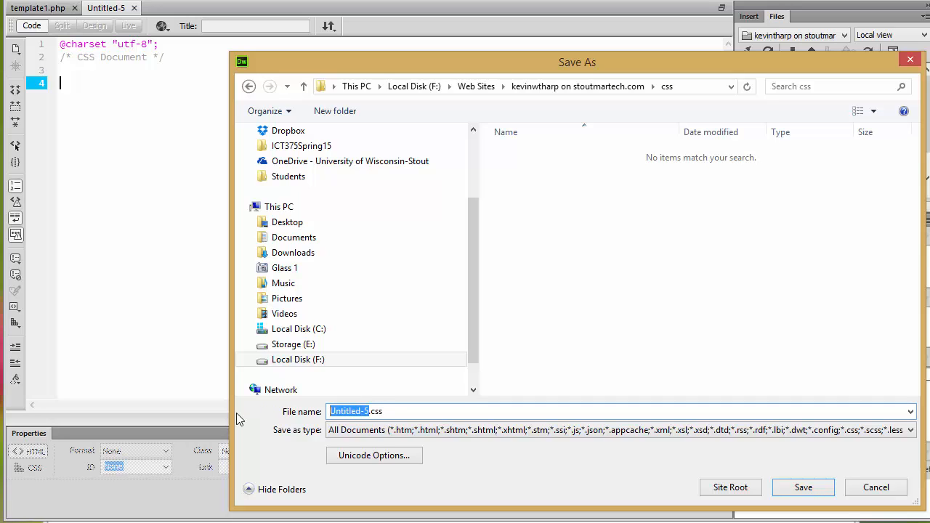
{"action": "type", "text": "base.css"}
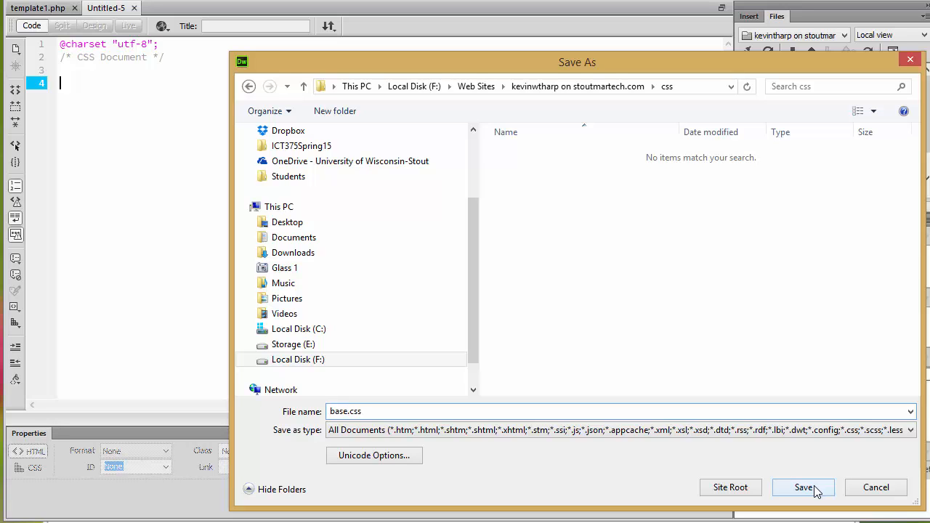
{"action": "left_click", "coordinate": [803, 488]}
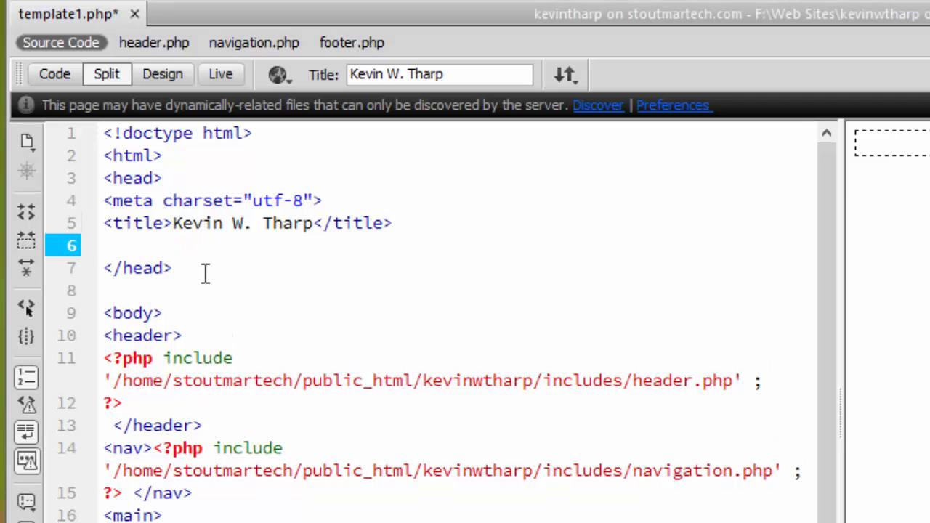
Write a link tag in the template head with rel stylesheet and href "/css/base.css".
{"action": "type", "text": "<link"}
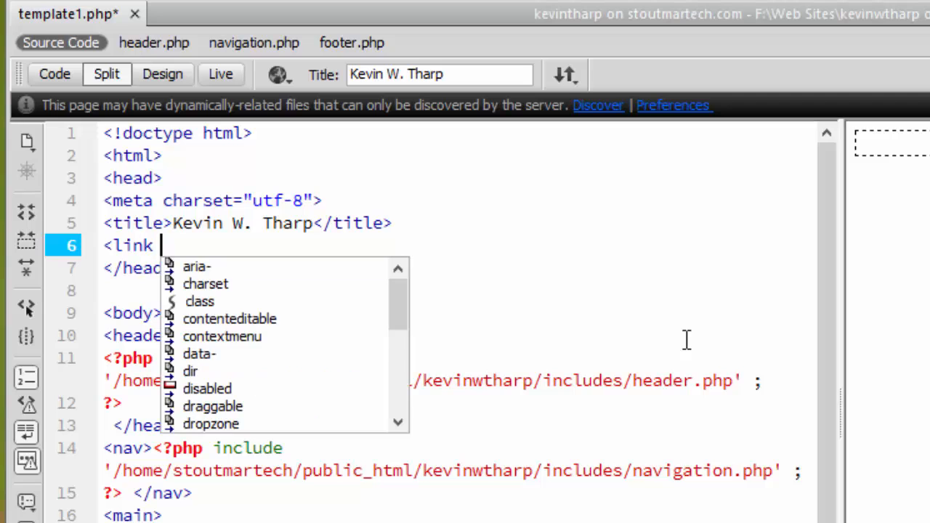
{"action": "type", "text": "rel=\"st"}
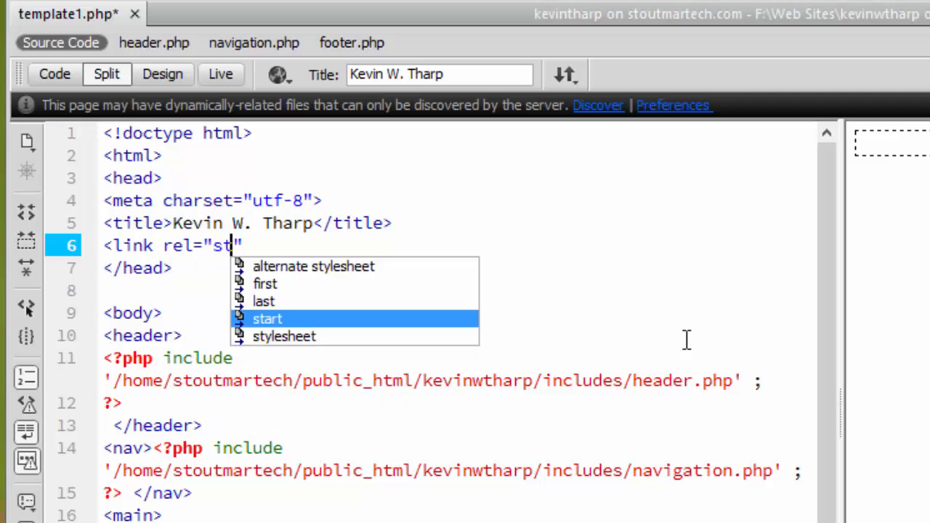
{"action": "mouse_move", "coordinate": [332, 363]}
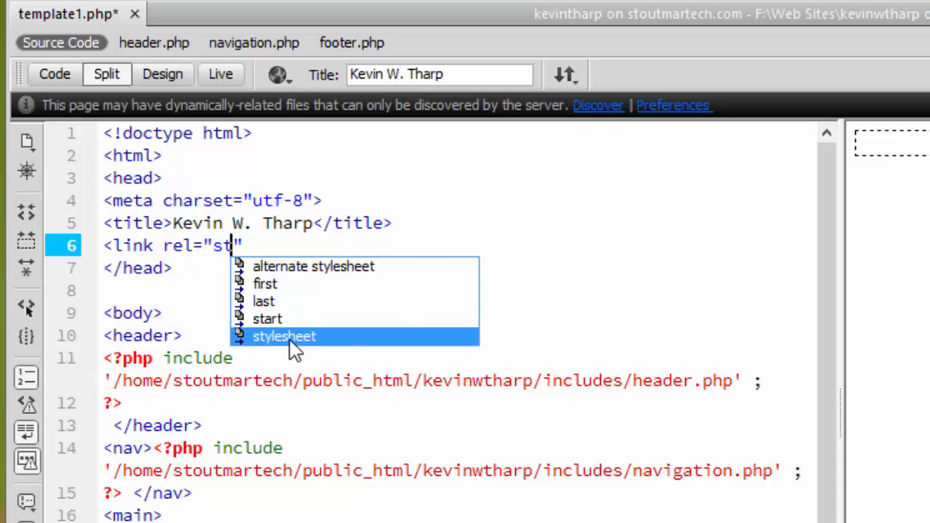
{"action": "left_click", "coordinate": [283, 336]}
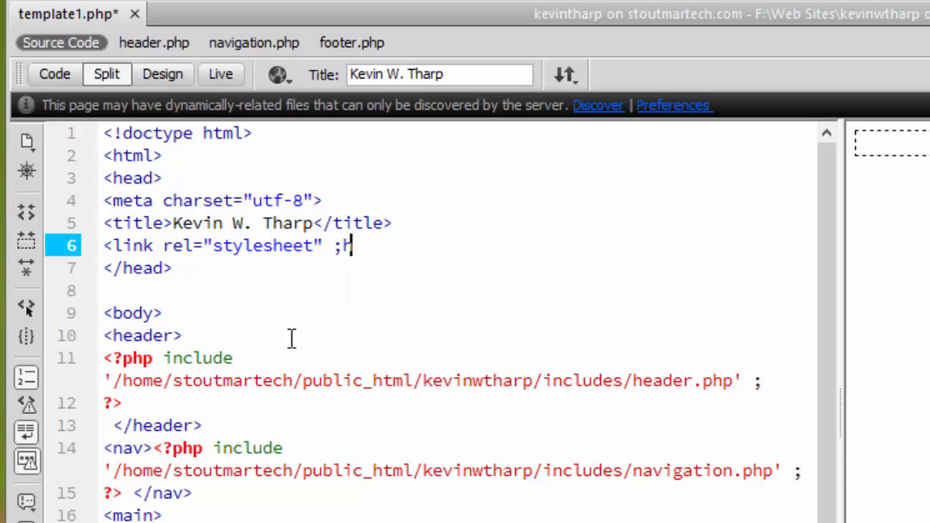
{"action": "type", "text": "href="}
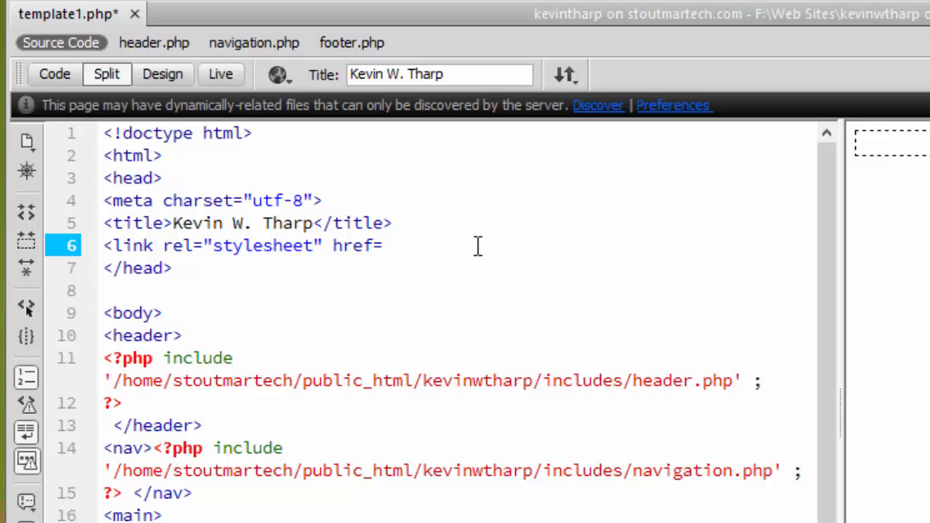
{"action": "type", "text": "\""}
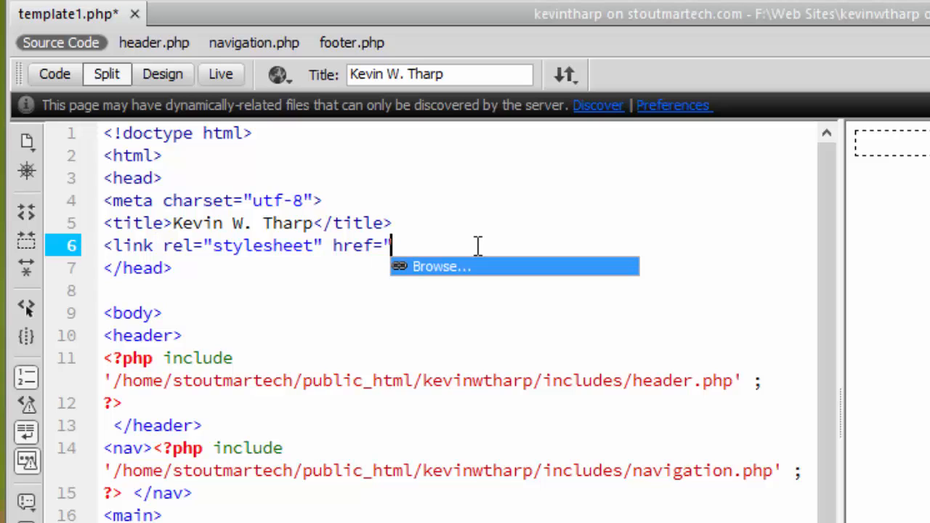
{"action": "type", "text": "/"}
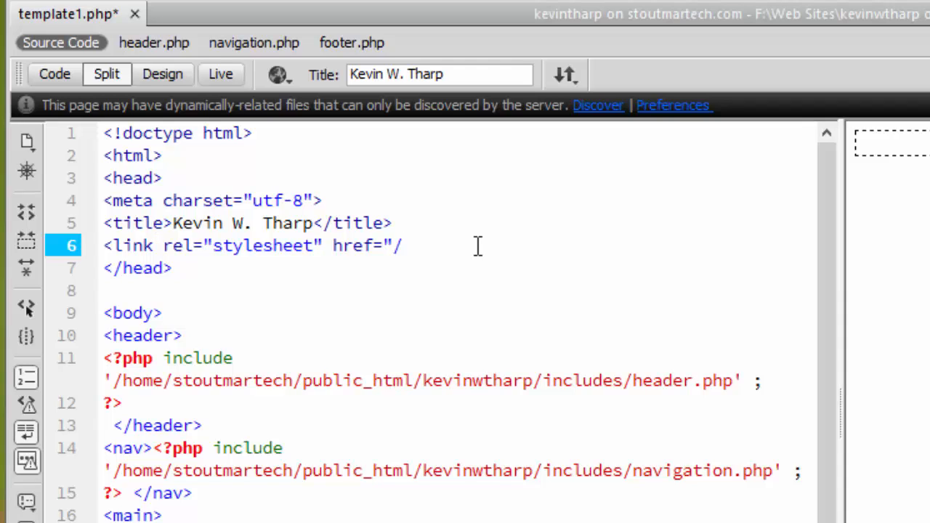
{"action": "type", "text": "css"}
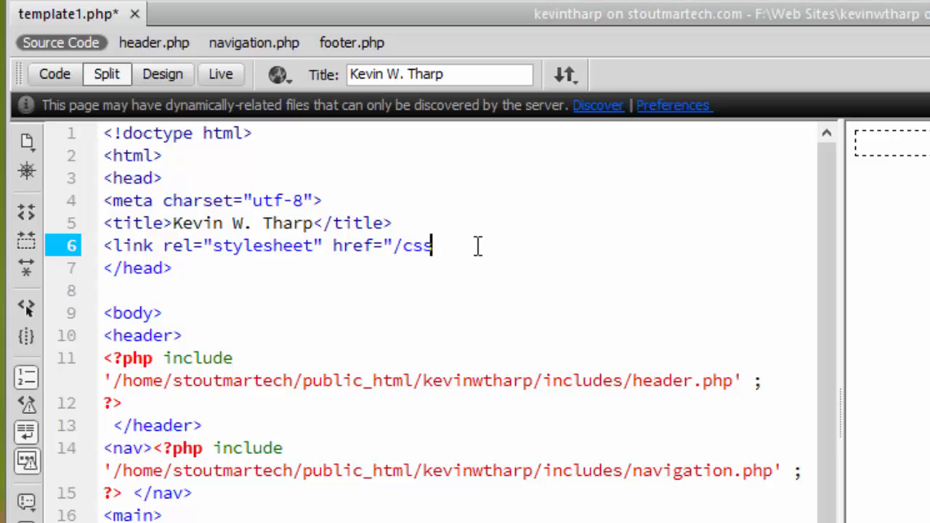
{"action": "type", "text": "base."}
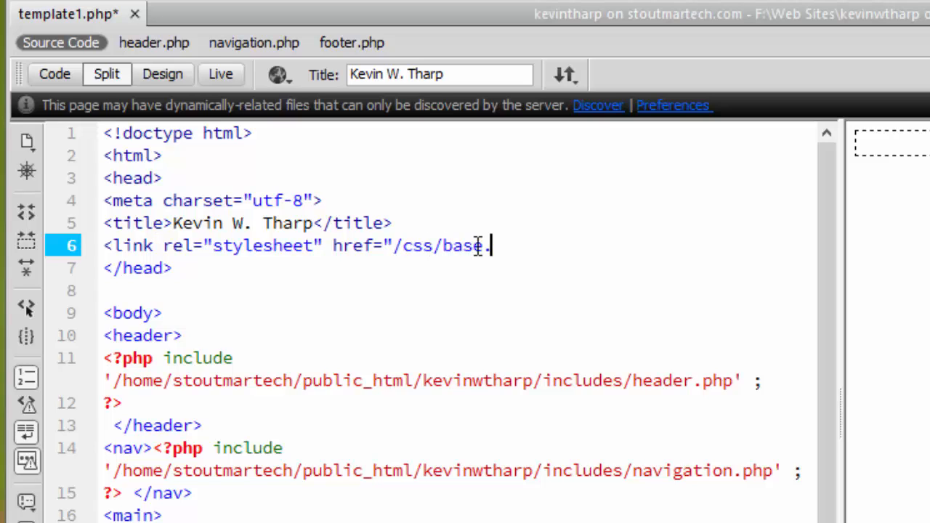
{"action": "type", "text": "css\""}
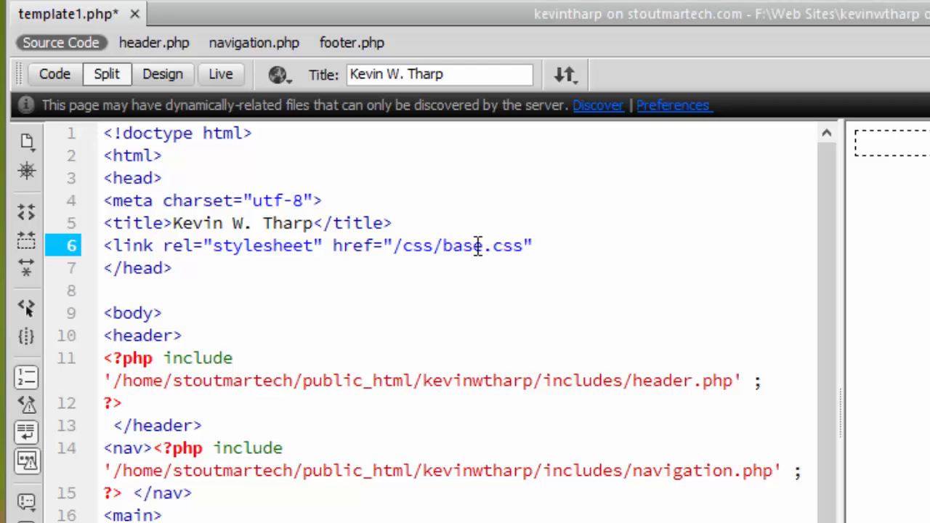
Complete the stylesheet link with type="text/css" and a closing >.
{"action": "left_click", "coordinate": [531, 246]}
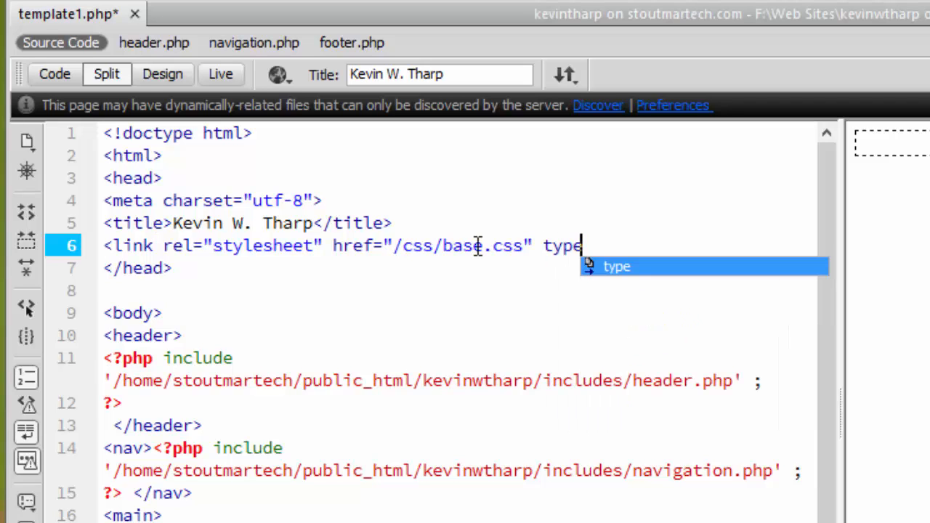
{"action": "type", "text": "=\"text/css\""}
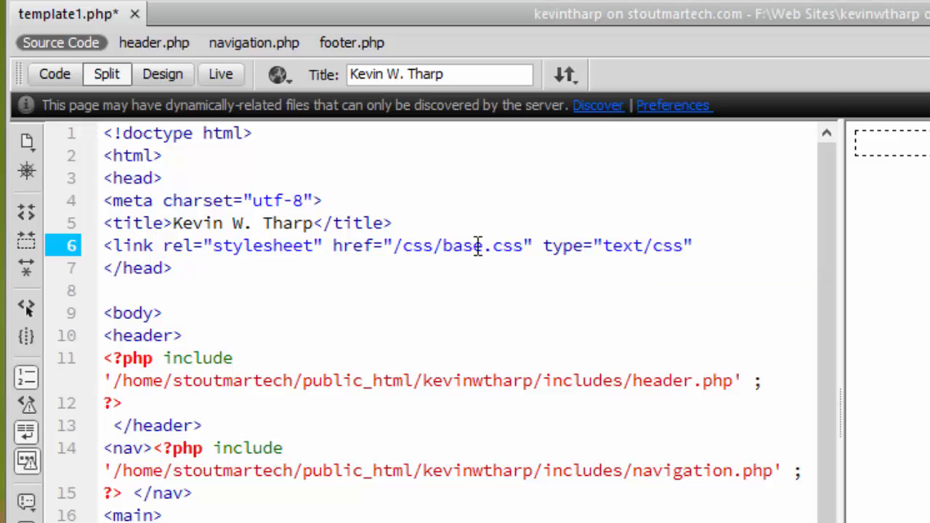
{"action": "type", "text": ">"}
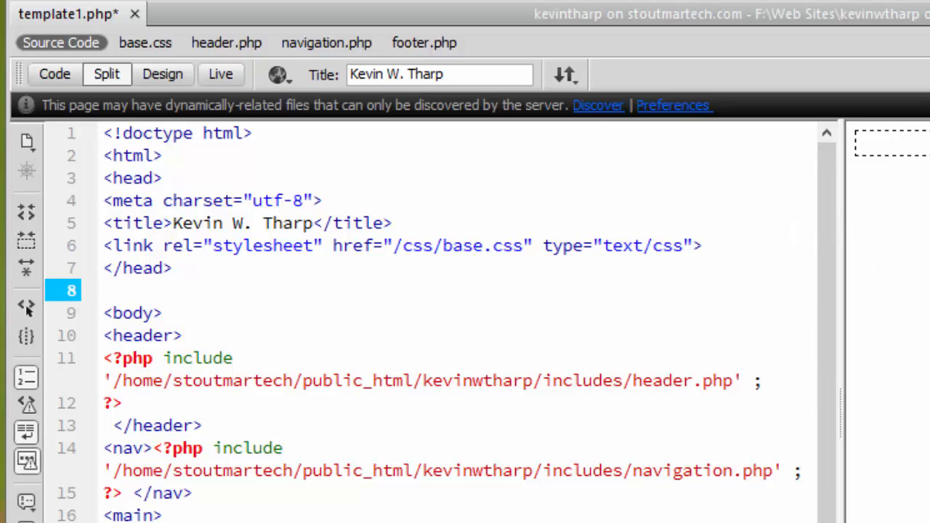
{"action": "left_click", "coordinate": [105, 290]}
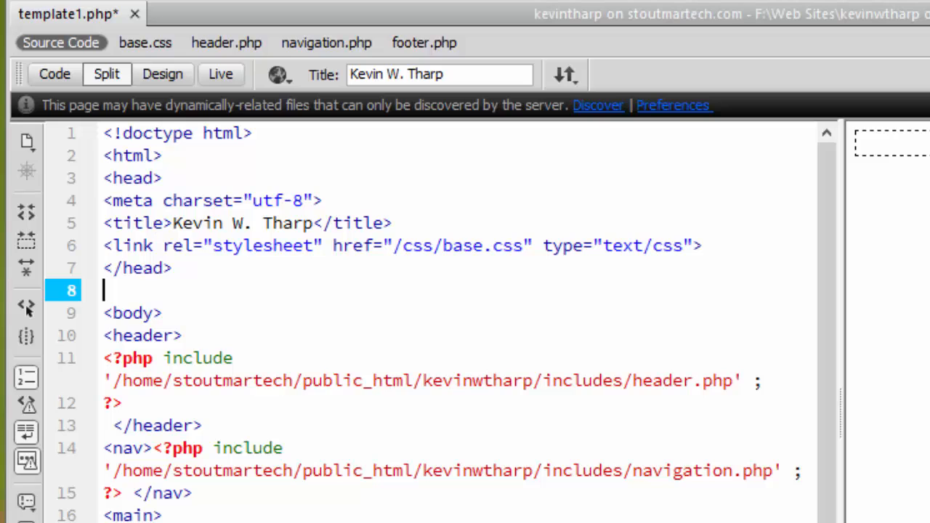
{"action": "mouse_move", "coordinate": [773, 197]}
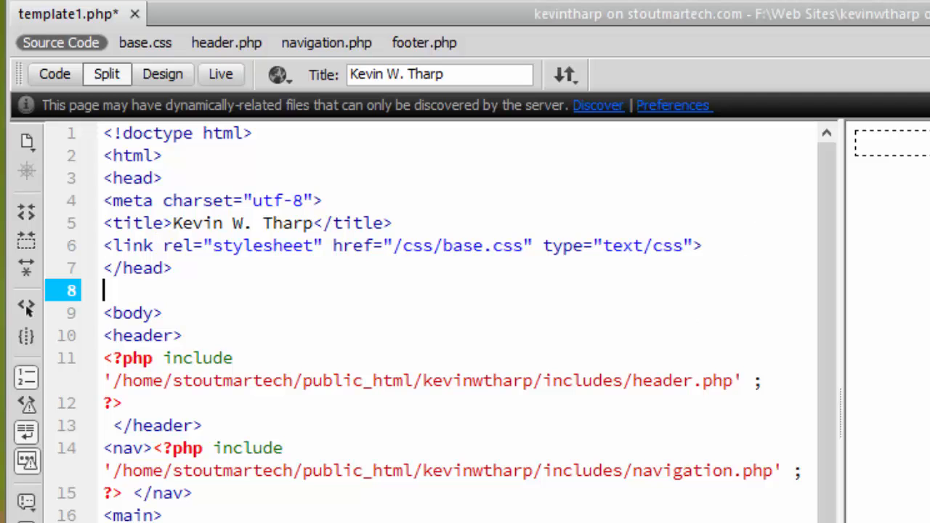
{"action": "left_click", "coordinate": [205, 14]}
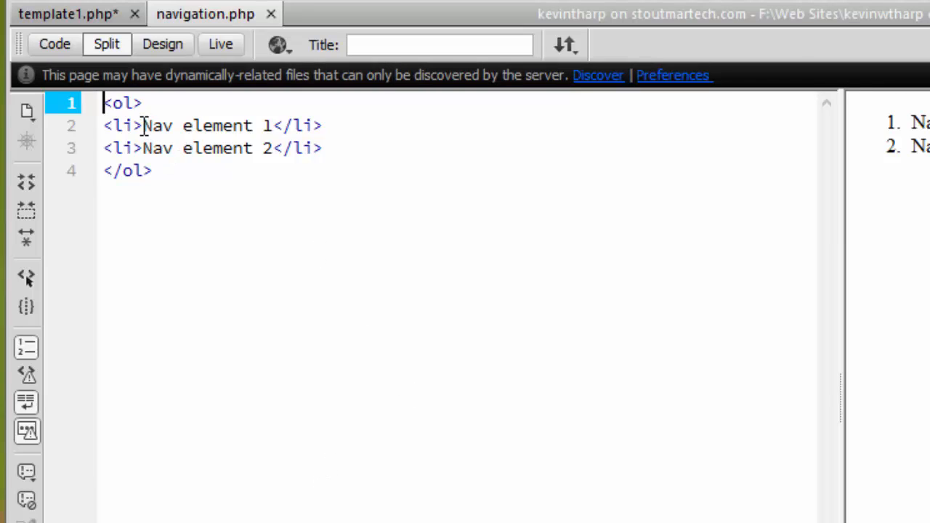
Rename 'Nav element 1' to Home and insert <a href="/"> before it.
{"action": "double_click", "coordinate": [211, 125]}
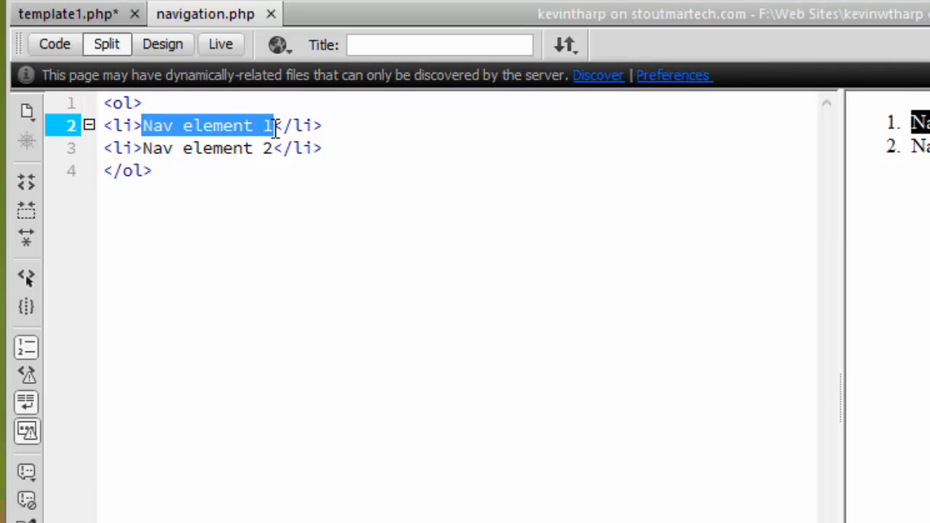
{"action": "type", "text": "Home"}
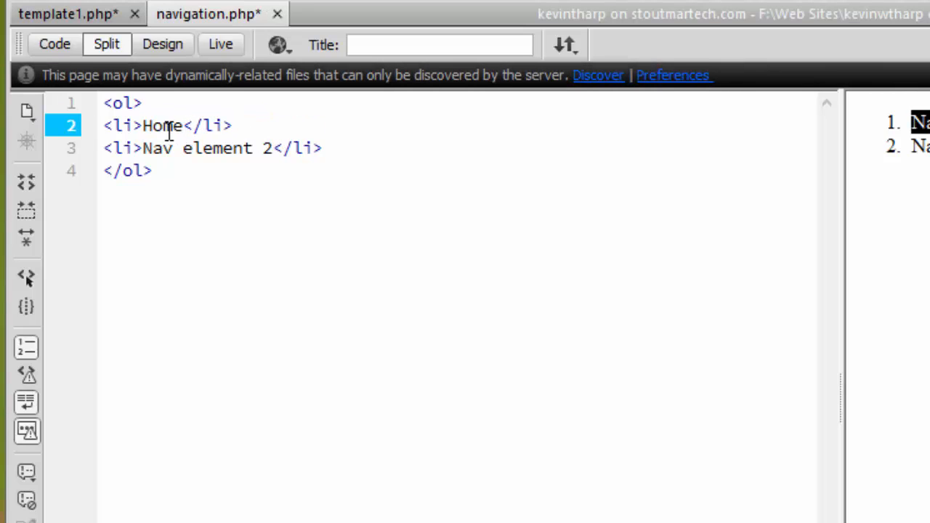
{"action": "left_click", "coordinate": [142, 125]}
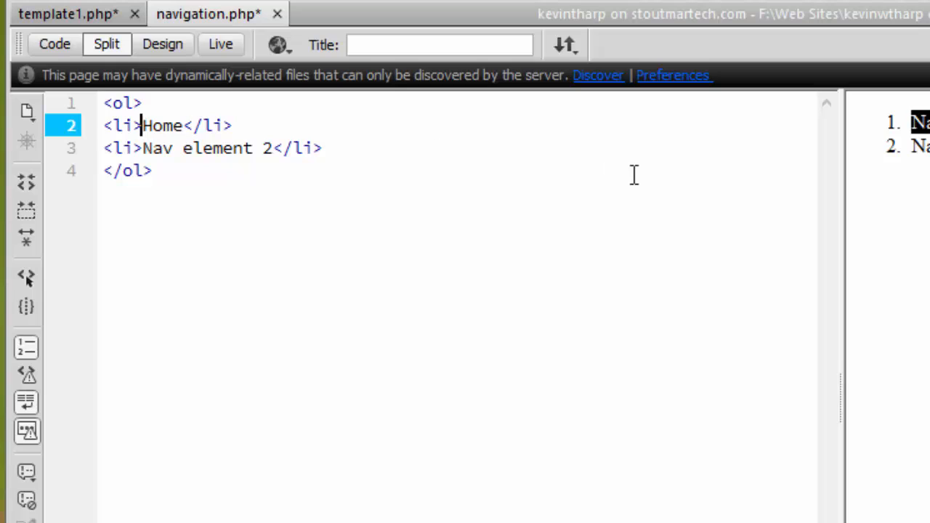
{"action": "type", "text": "< href"}
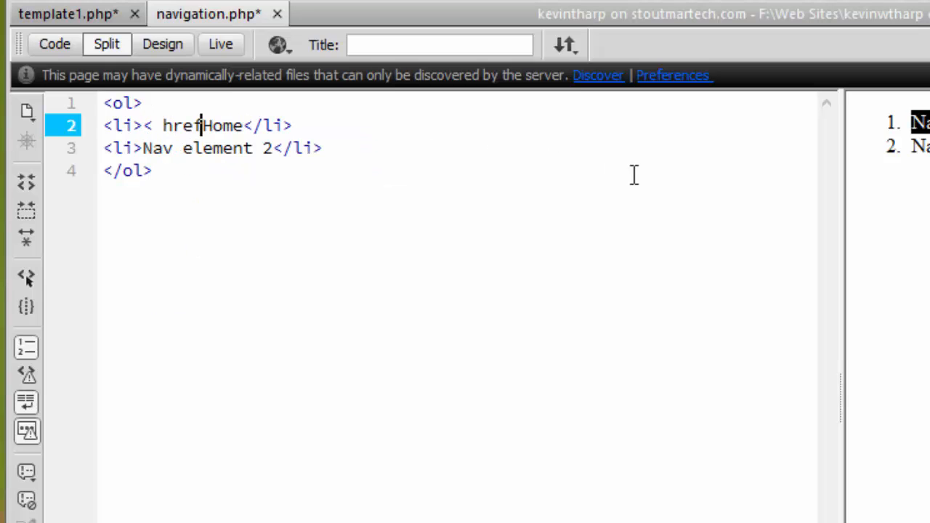
{"action": "type", "text": "a hr"}
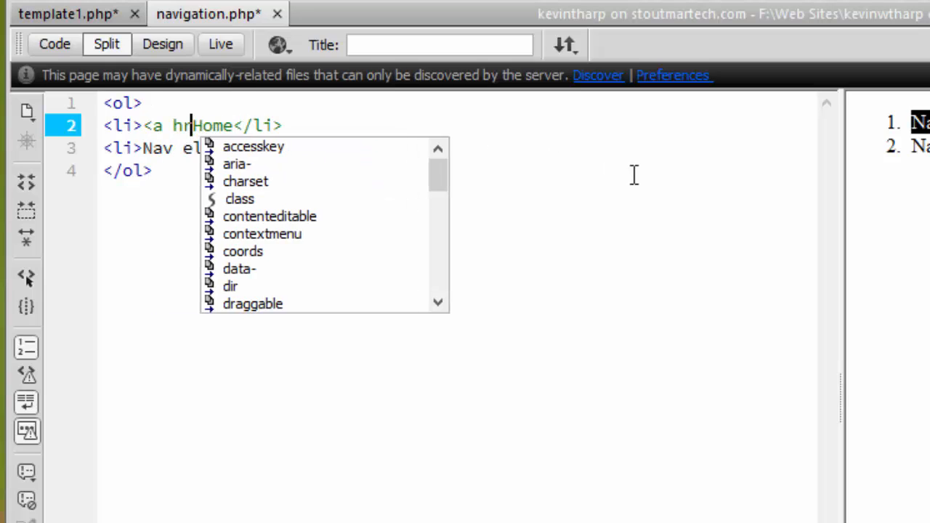
{"action": "type", "text": "ef=\""}
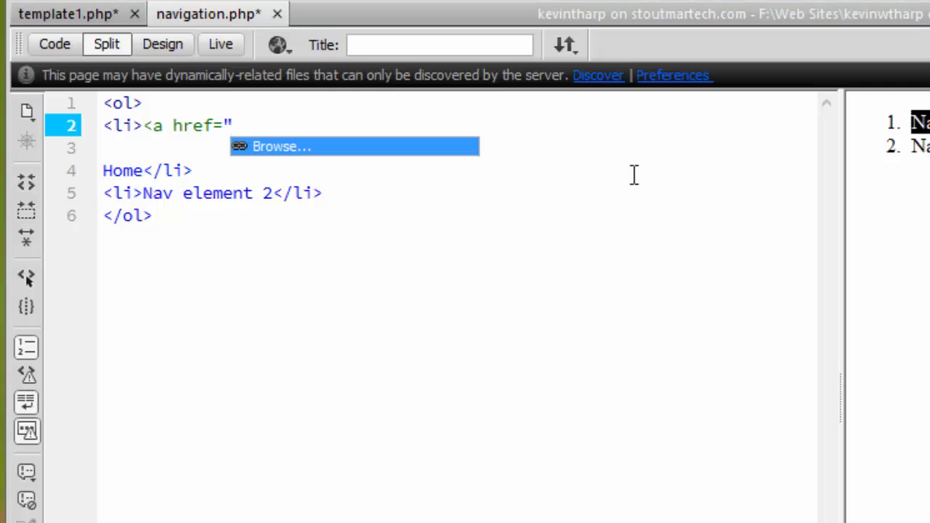
{"action": "type", "text": "/"}
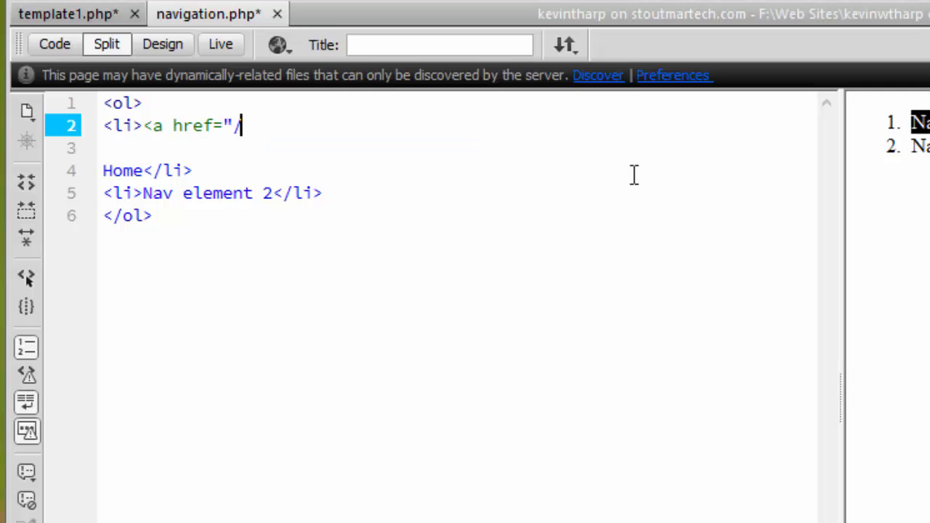
{"action": "type", "text": "\""}
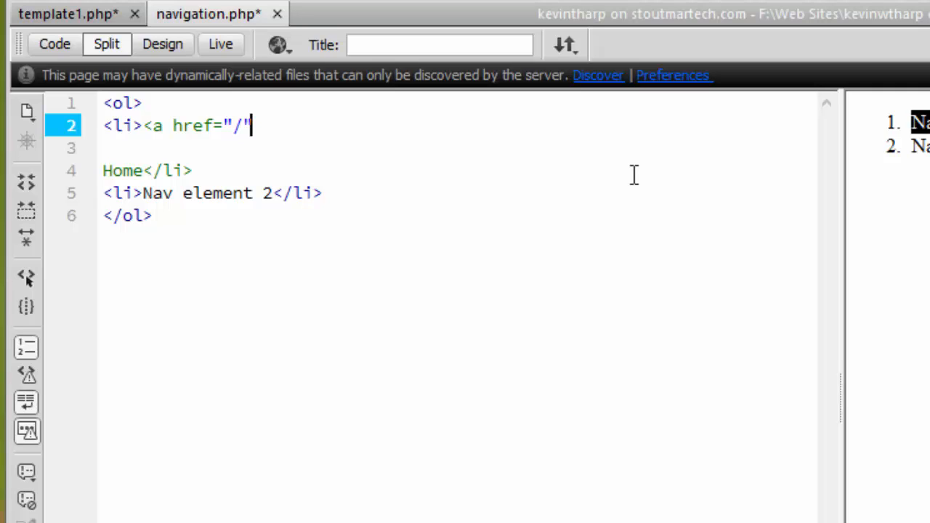
{"action": "type", "text": ">Home</li>"}
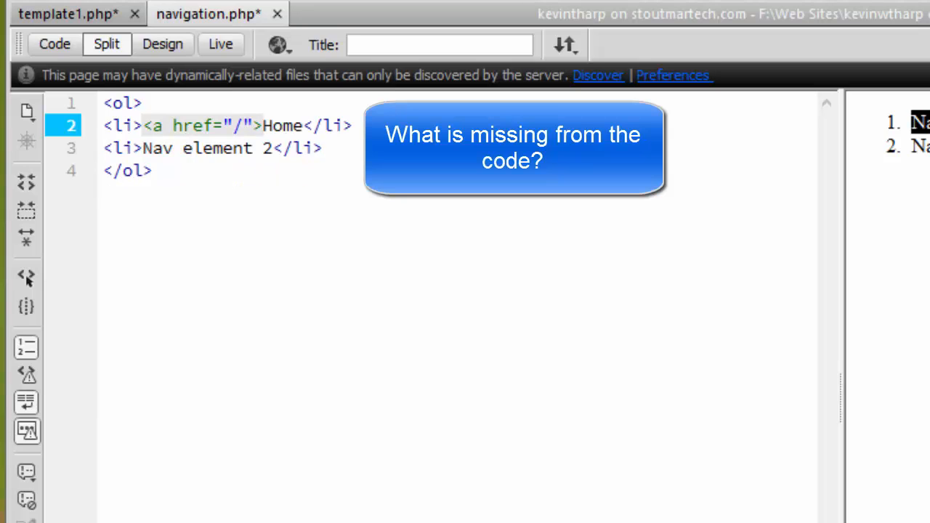
{"action": "left_click", "coordinate": [240, 126]}
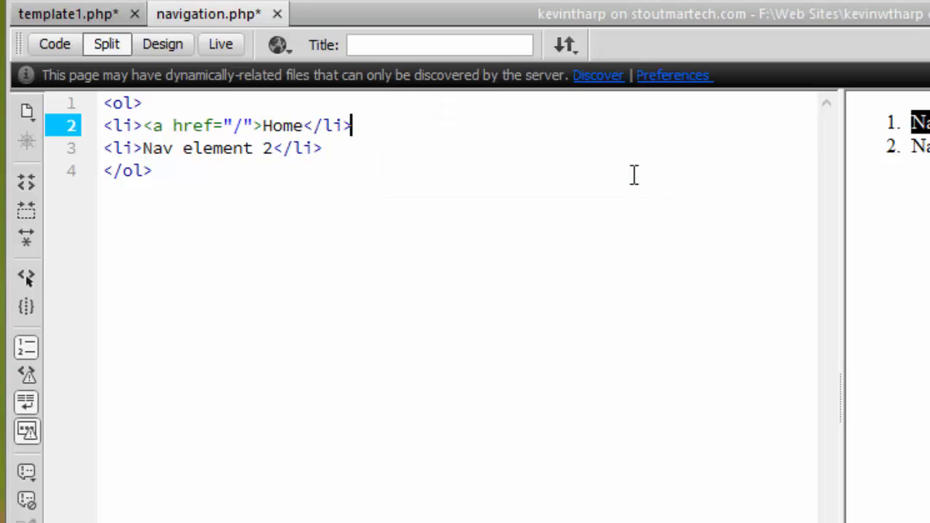
{"action": "mouse_move", "coordinate": [505, 162]}
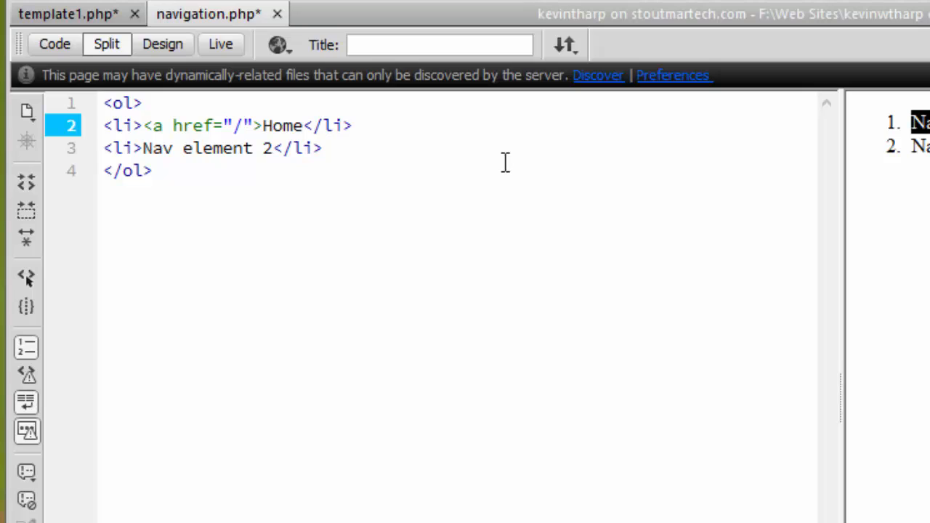
{"action": "left_click", "coordinate": [143, 149]}
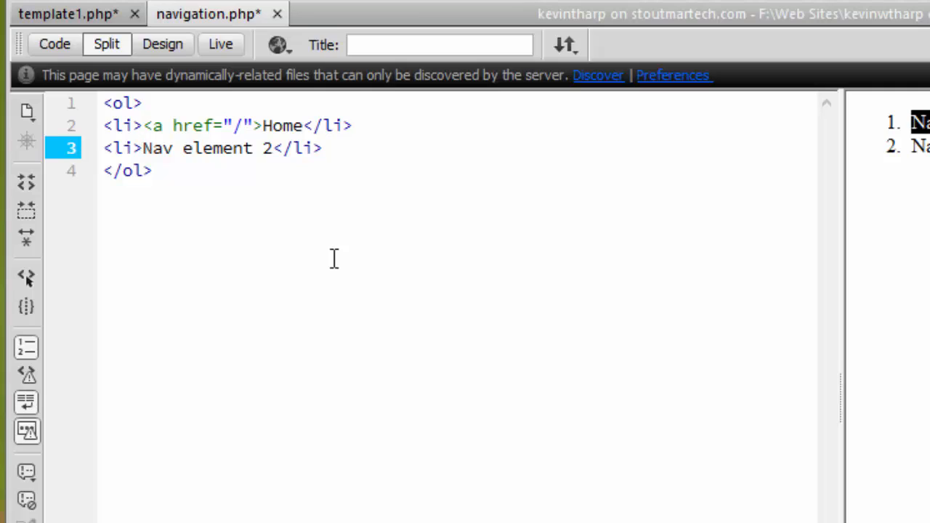
{"action": "left_click", "coordinate": [140, 148]}
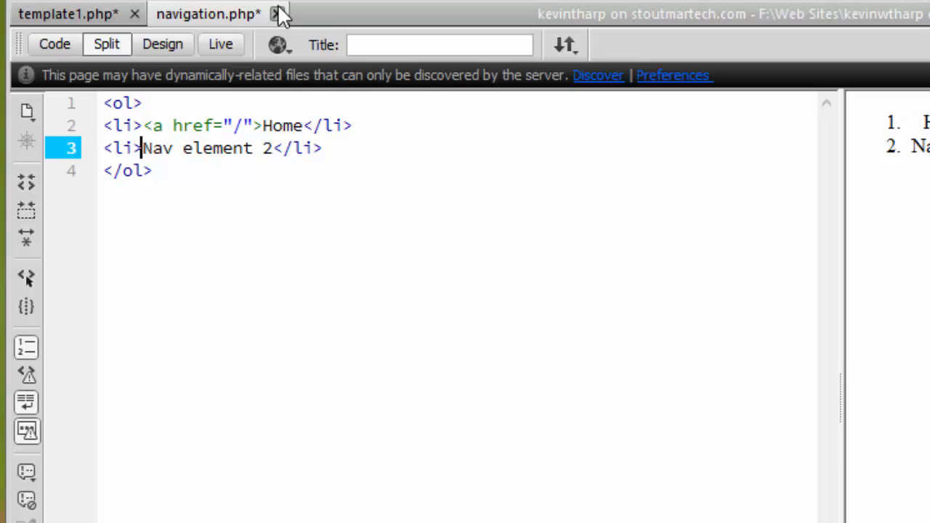
Close navigation.php and open header.php from the related files bar.
{"action": "left_click", "coordinate": [66, 13]}
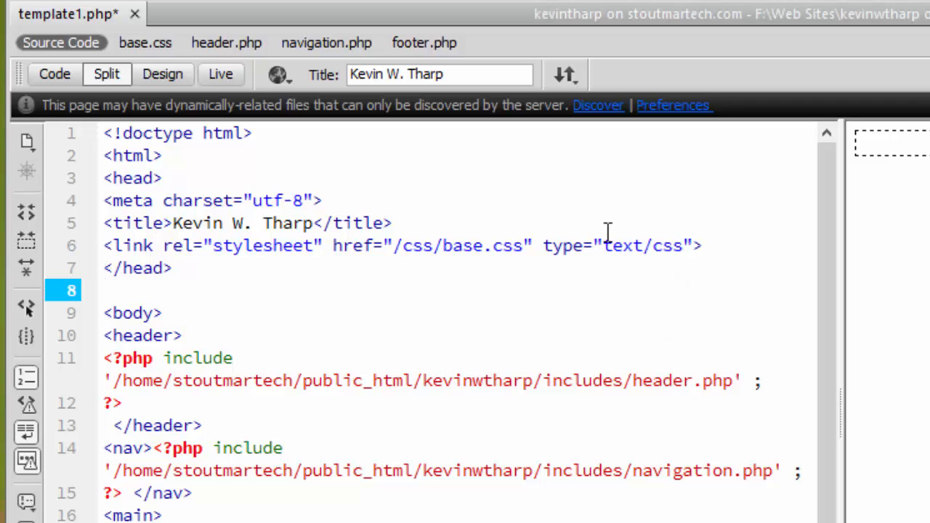
{"action": "left_click", "coordinate": [226, 42]}
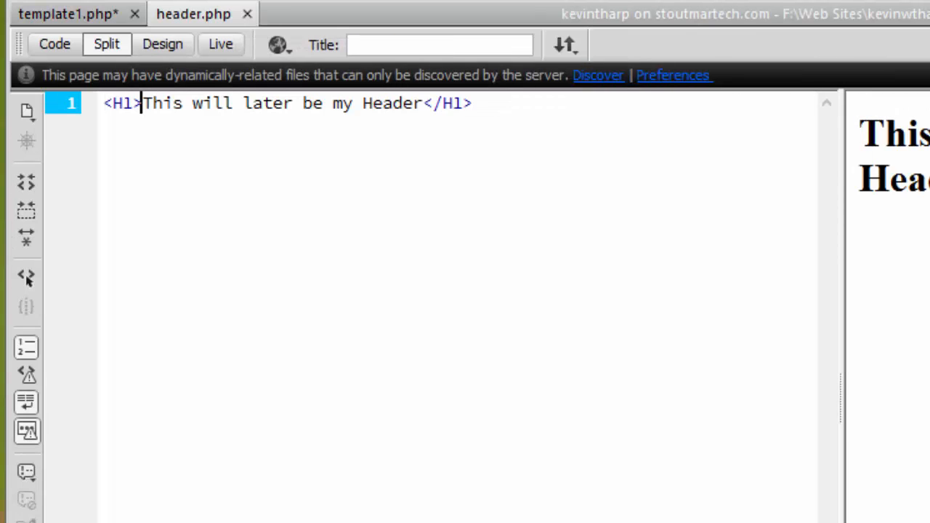
{"action": "mouse_move", "coordinate": [273, 228]}
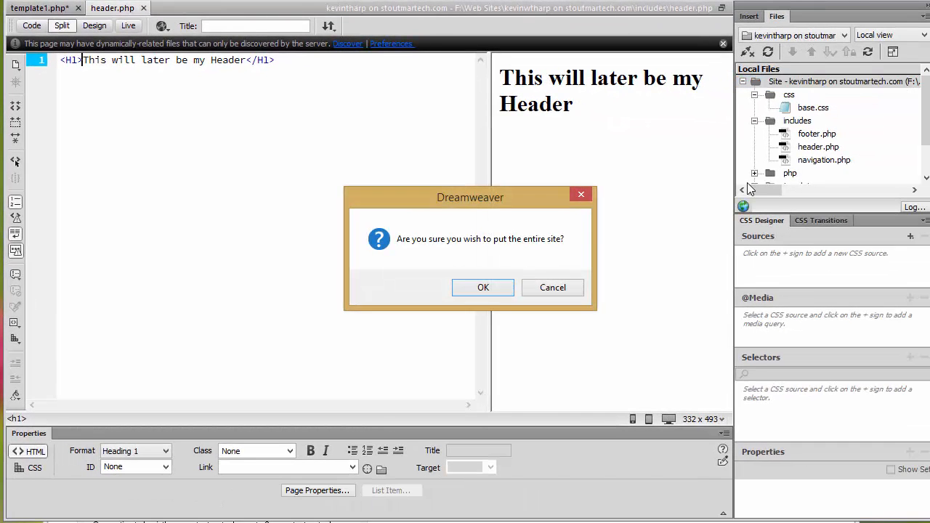
Upload the entire site, close the Home link with </a>, and re-upload navigation.php.
{"action": "left_click", "coordinate": [482, 287]}
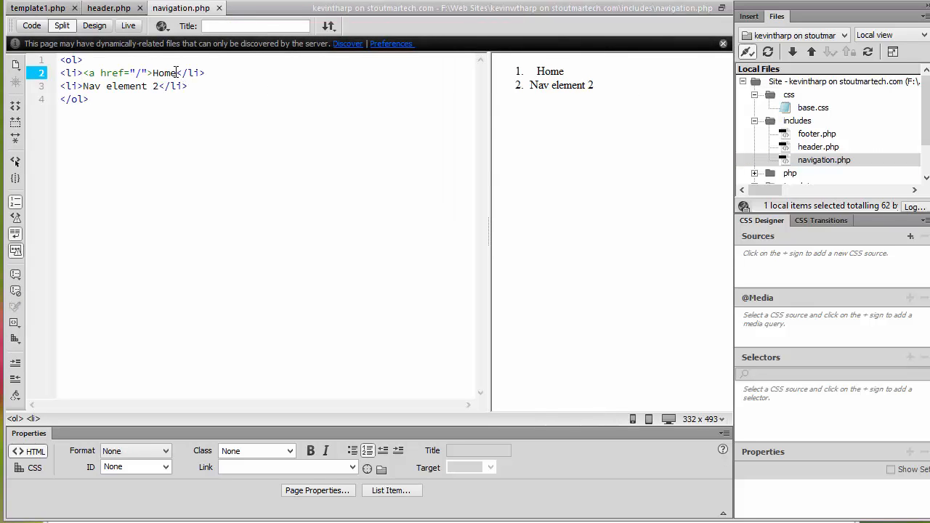
{"action": "type", "text": "</a></"}
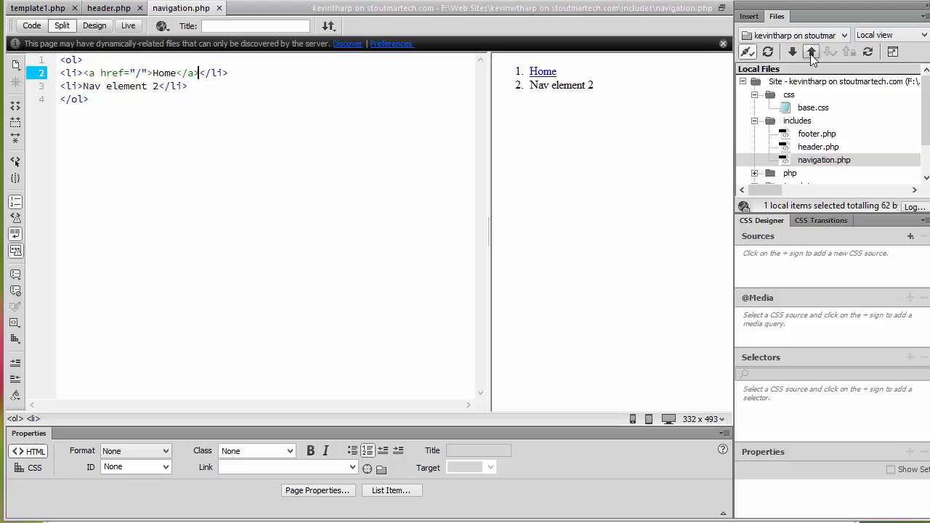
{"action": "left_click", "coordinate": [812, 52]}
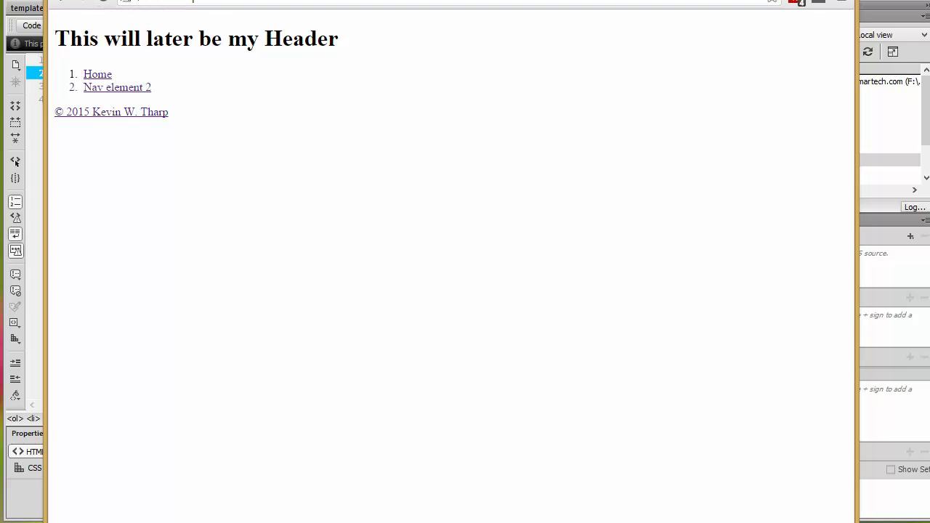
Bring Chrome forward and reload kevinwtharp.stoutmartech.com to see the latest upload.
{"action": "left_click", "coordinate": [97, 20]}
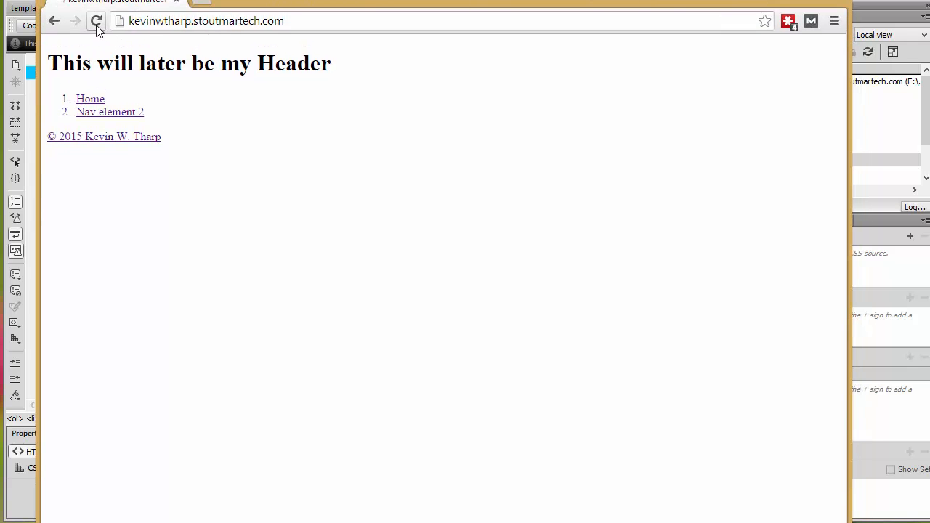
{"action": "left_click", "coordinate": [96, 20]}
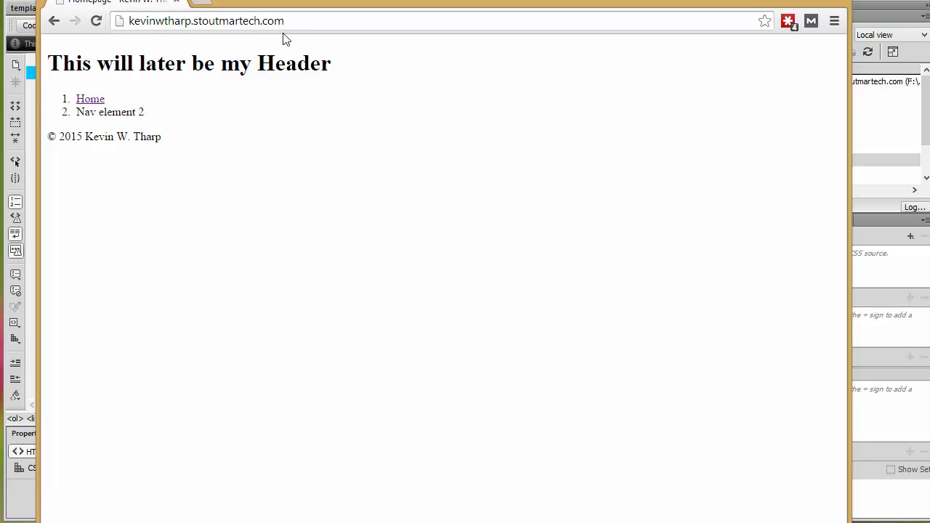
{"action": "mouse_move", "coordinate": [556, 387]}
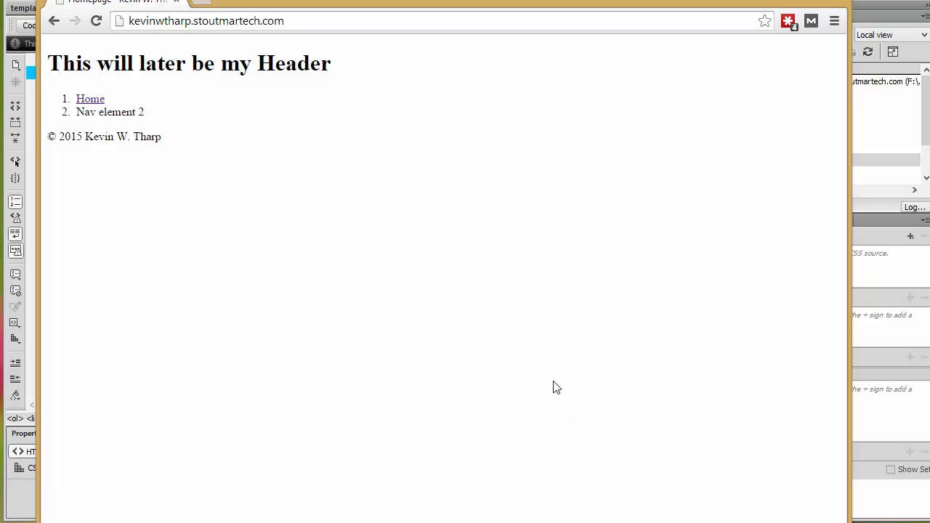